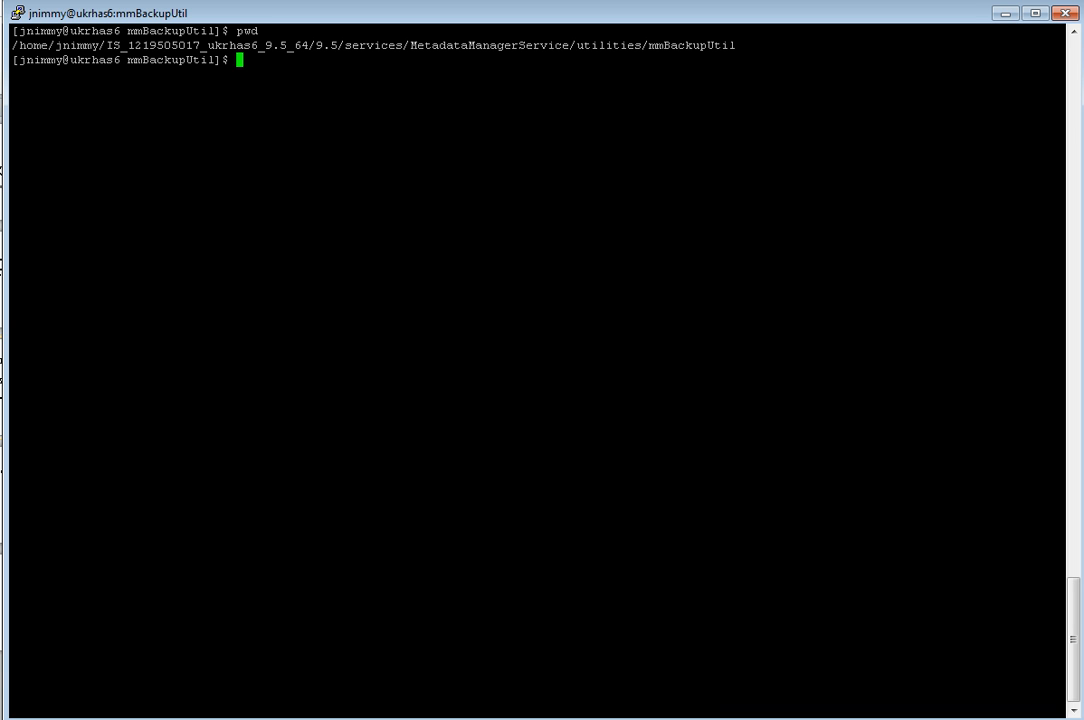
mouse_move(308, 48)
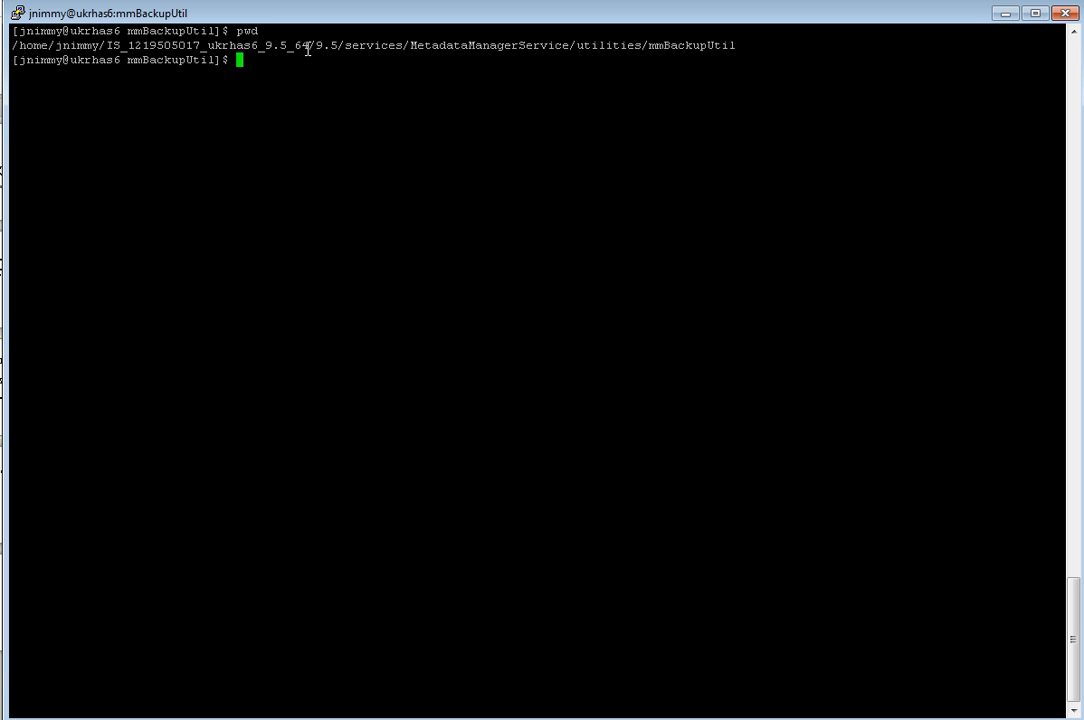
mouse_move(398, 48)
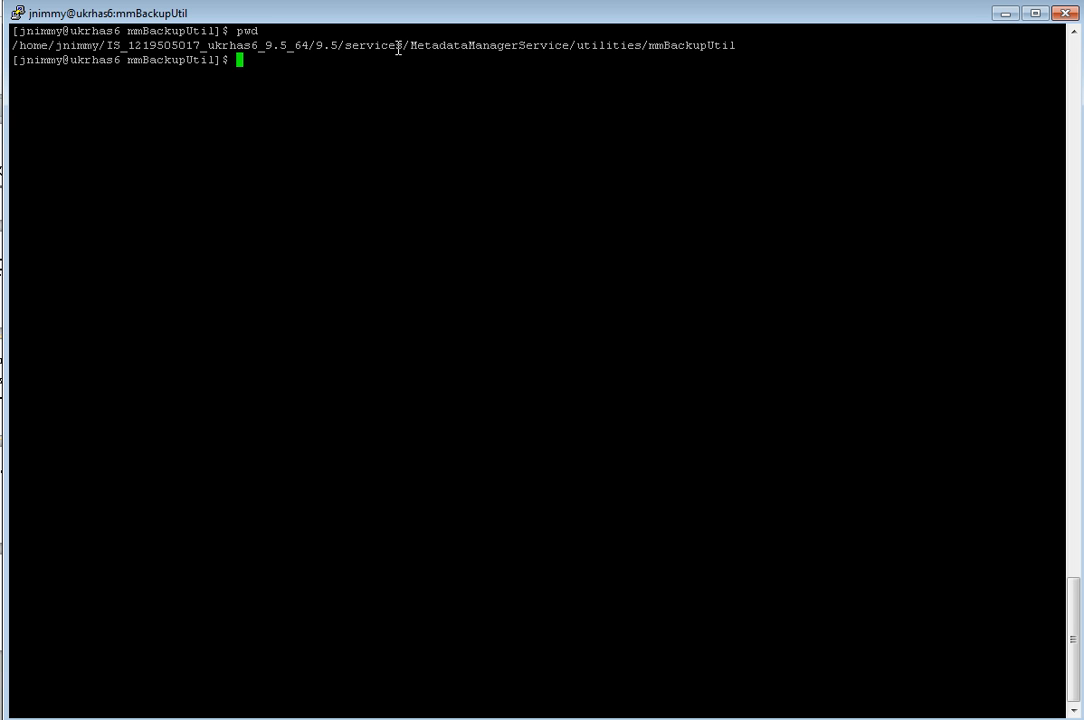
mouse_move(564, 50)
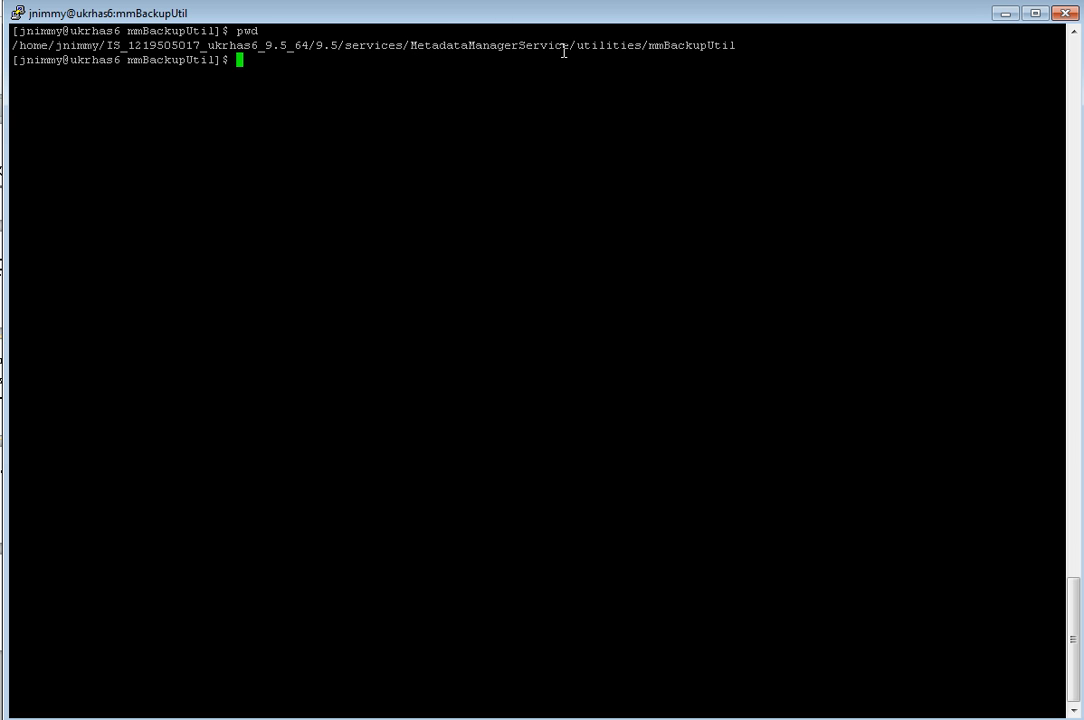
mouse_move(738, 48)
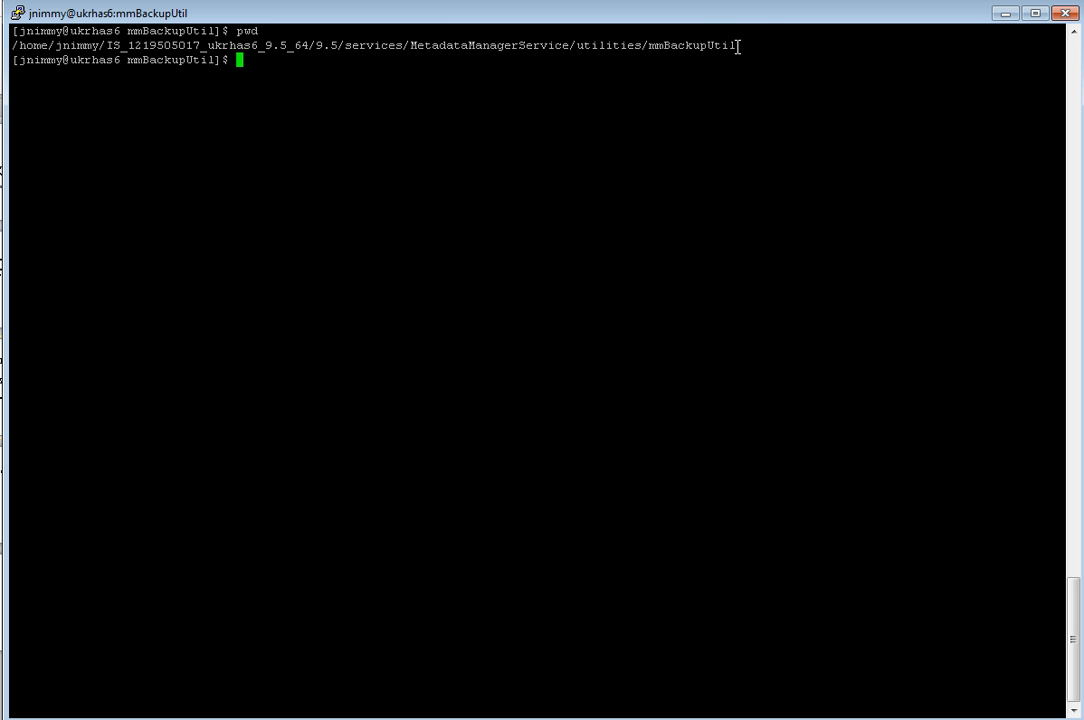
List the mmBackupUtil utilities directory contents with ls to show the backupCmdLine scripts.
text(ls)
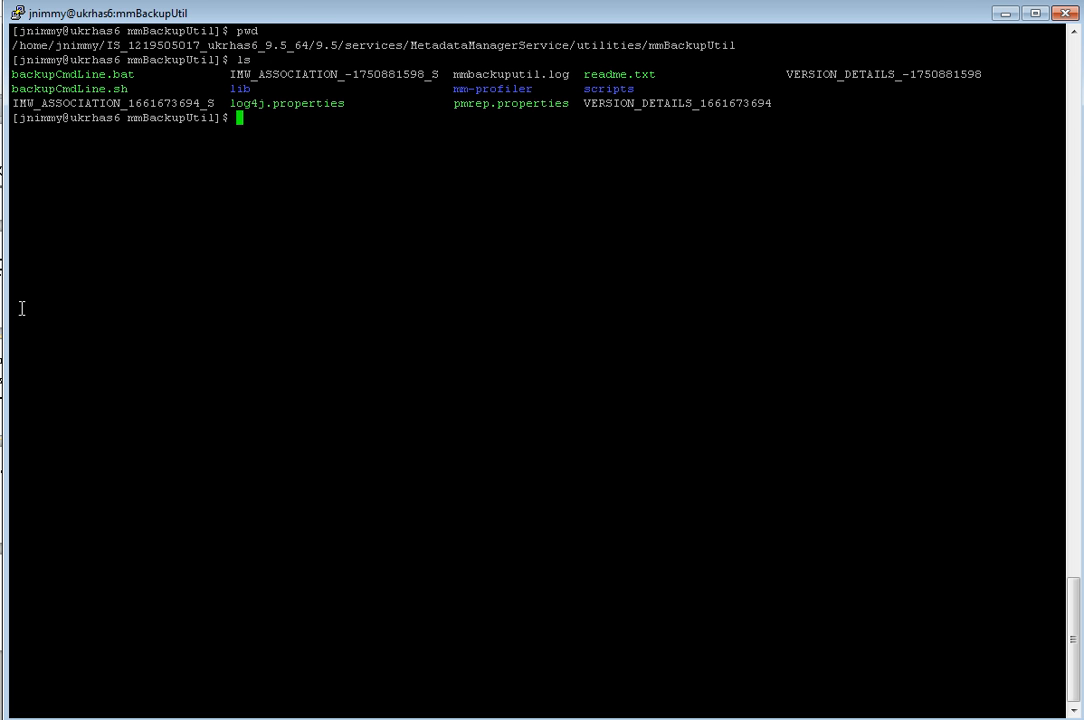
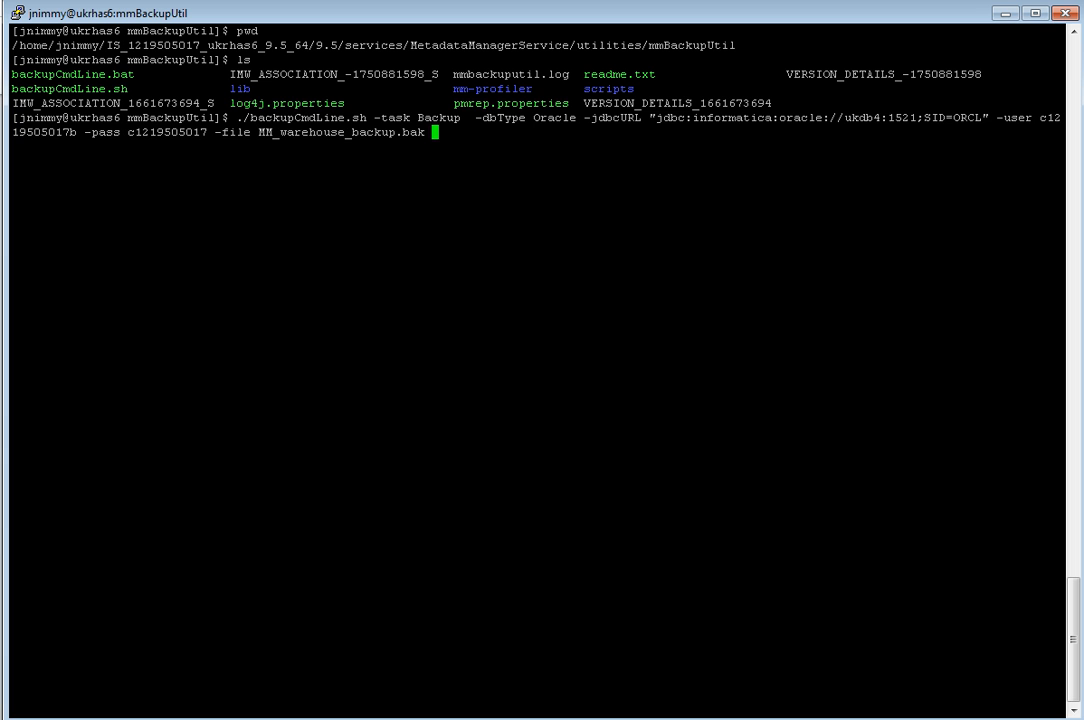
Enter the backupCmdLine.sh -task Backup -dbType Oracle command with JDBC URL, user, password and -file MM_warehouse_backup.bak.
mouse_move(320, 204)
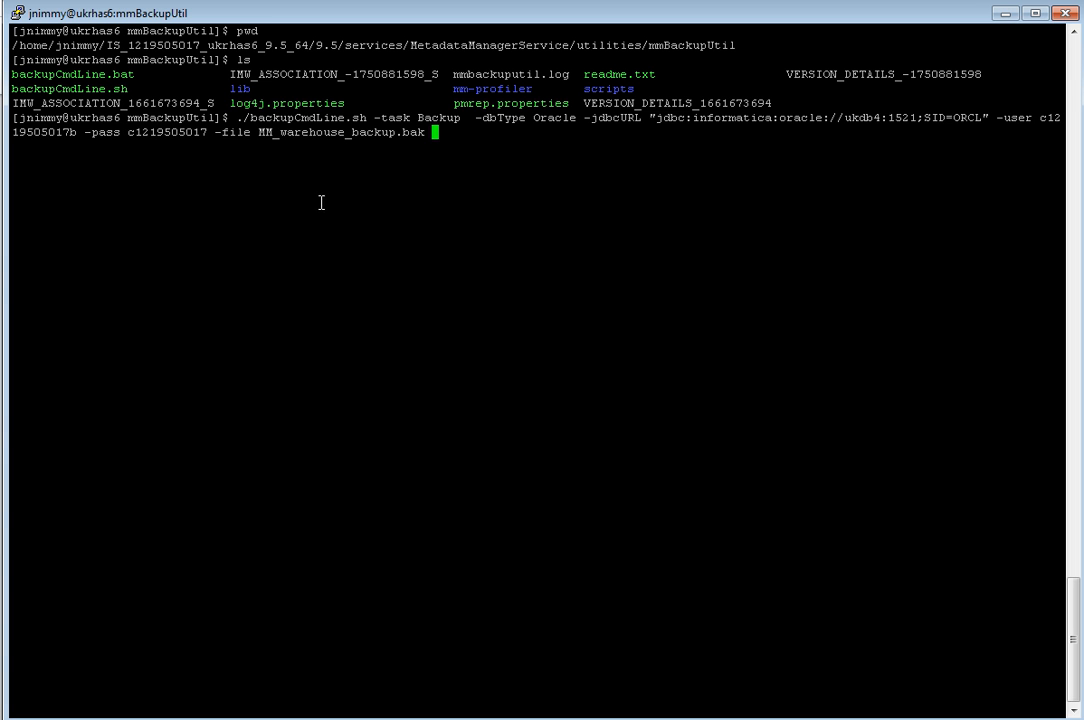
mouse_move(374, 132)
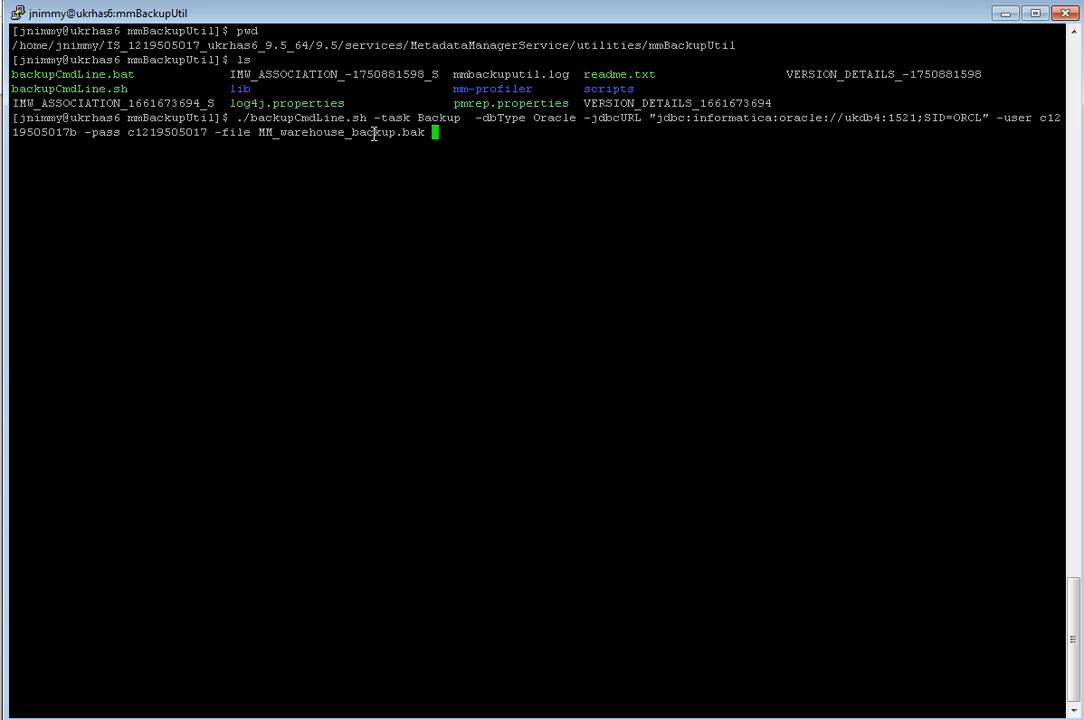
mouse_move(428, 118)
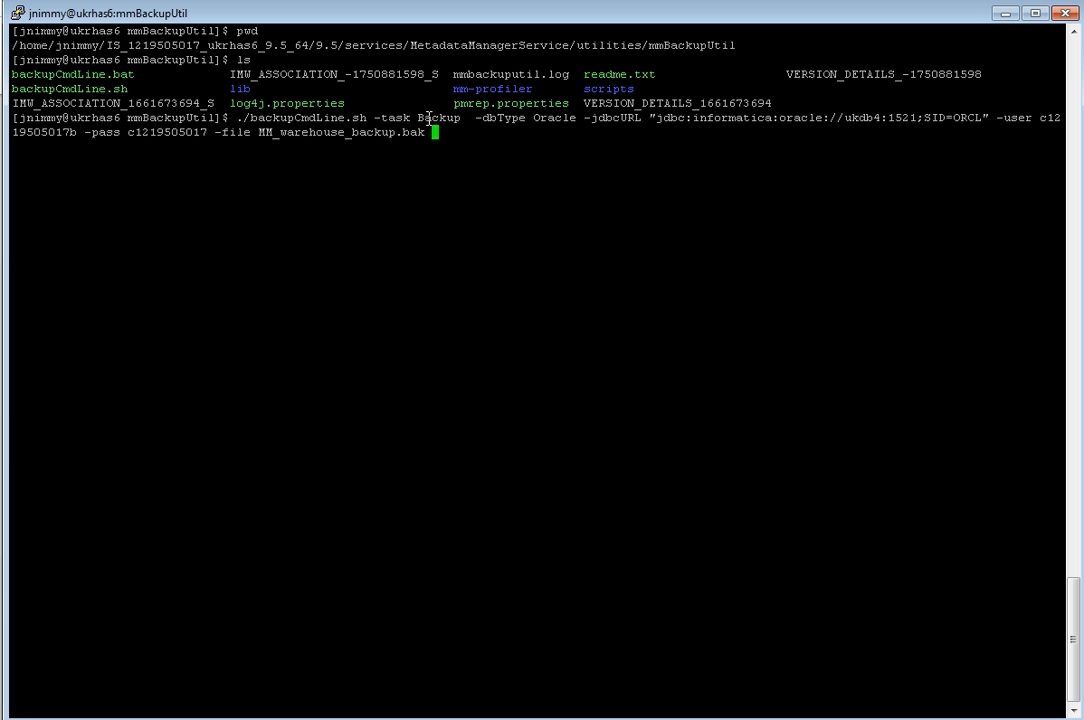
mouse_move(552, 118)
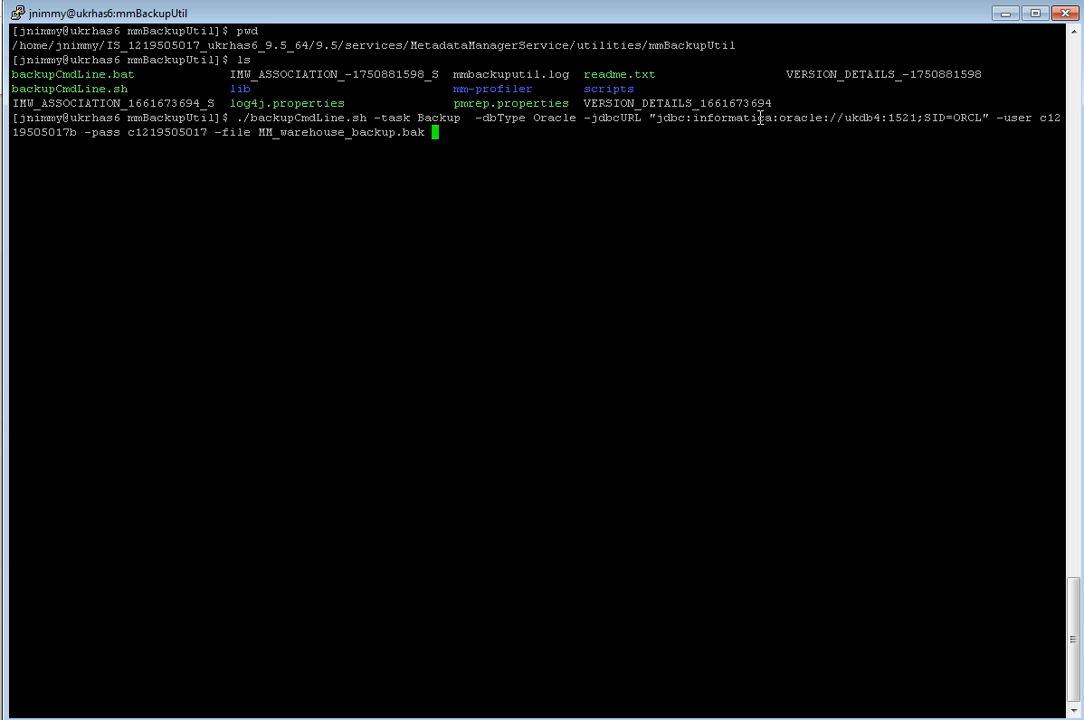
mouse_move(856, 116)
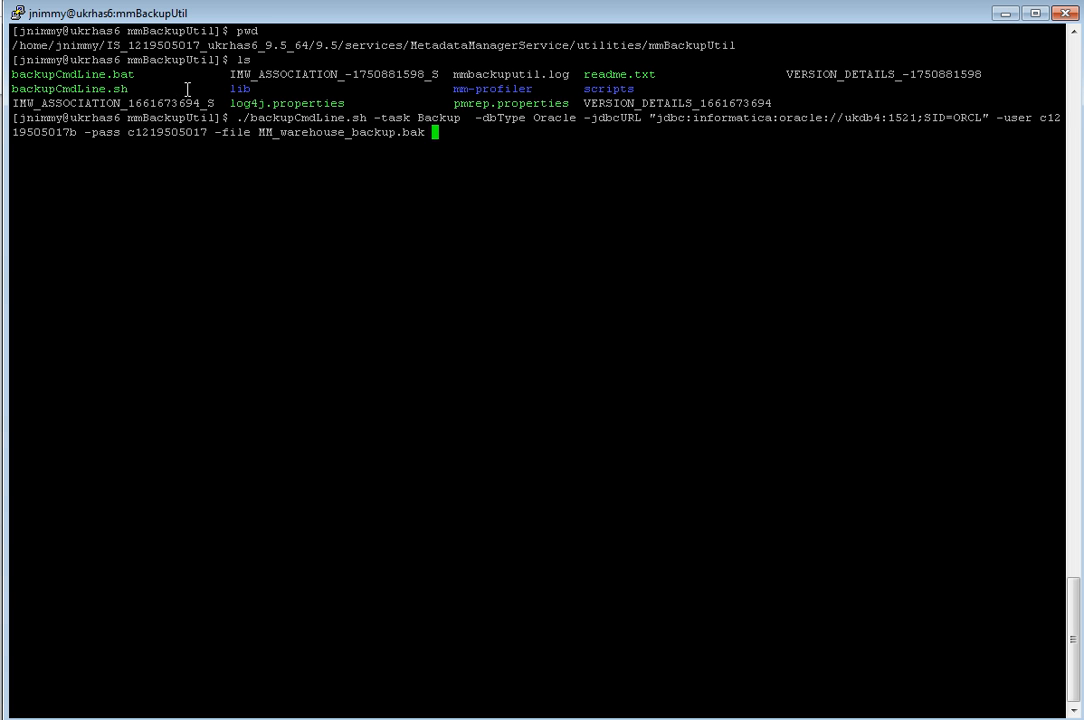
mouse_move(164, 132)
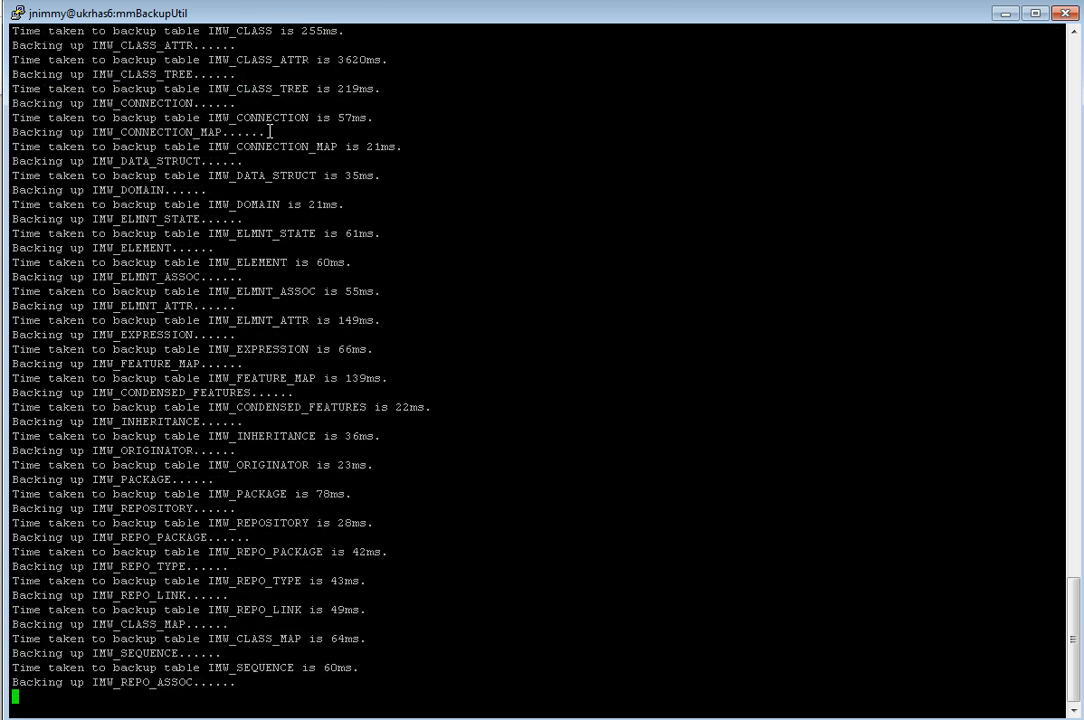
Scroll through the per-table backup progress output as the Oracle repository backup runs.
scroll(down, 3)
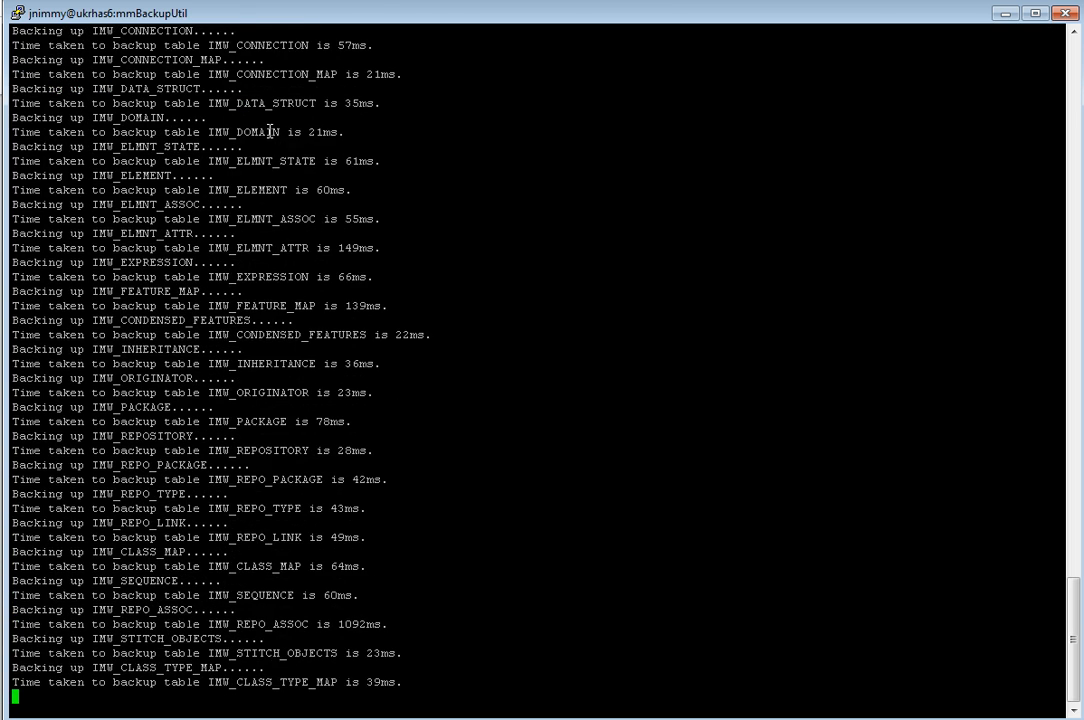
scroll(down, 3)
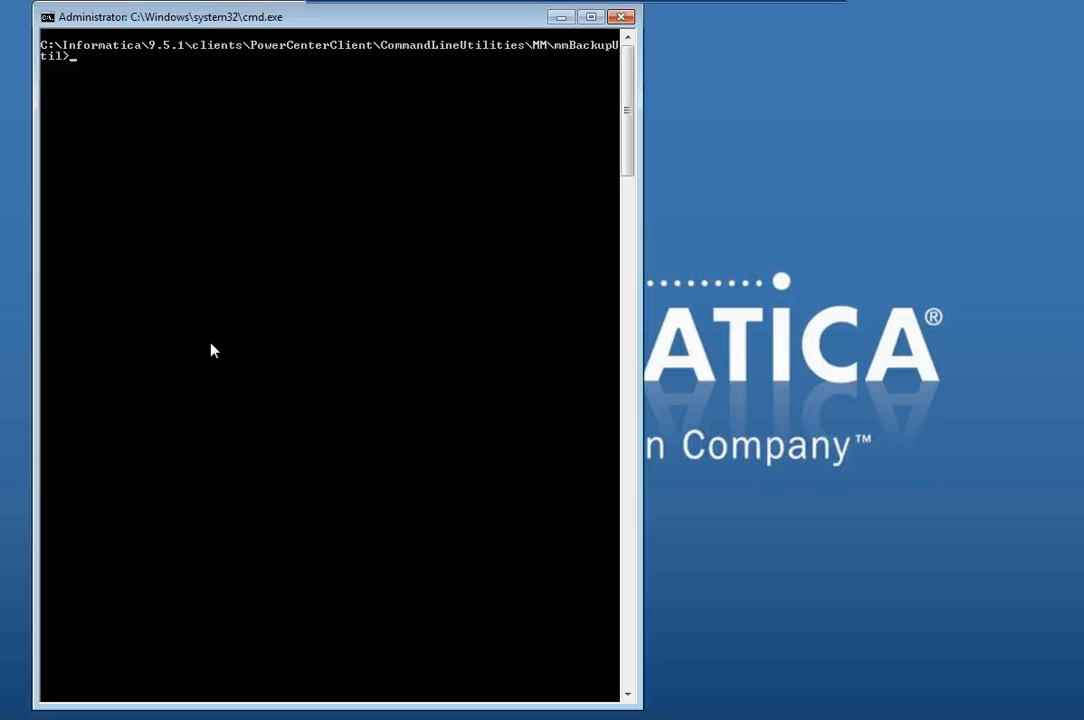
mouse_move(256, 50)
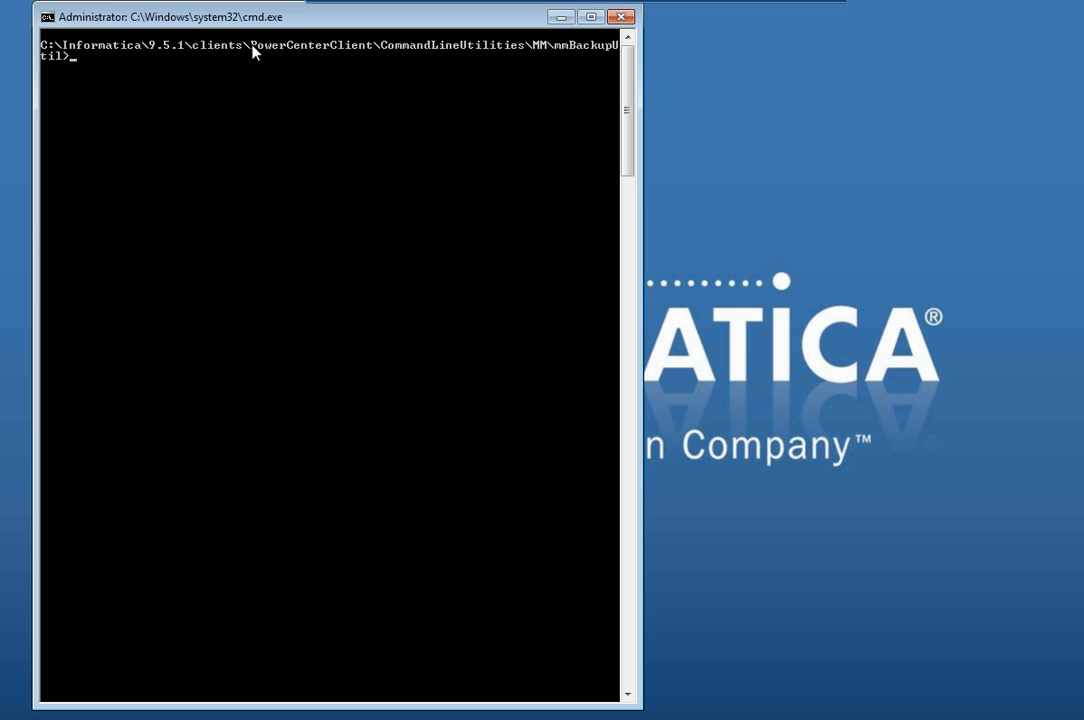
mouse_move(334, 56)
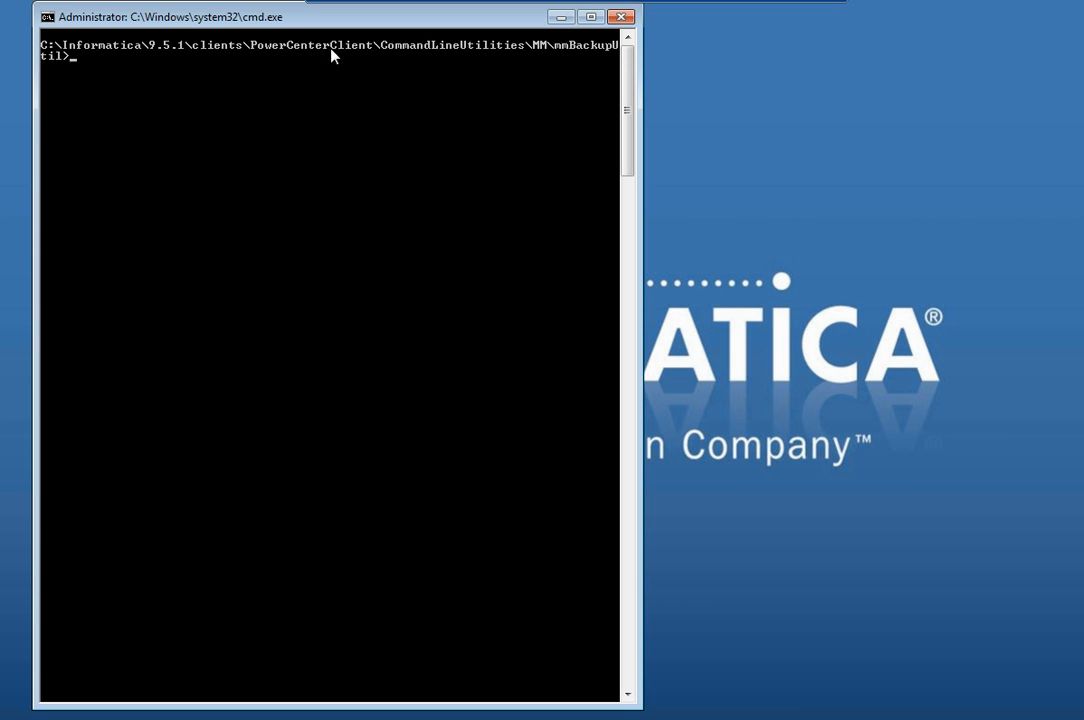
mouse_move(482, 44)
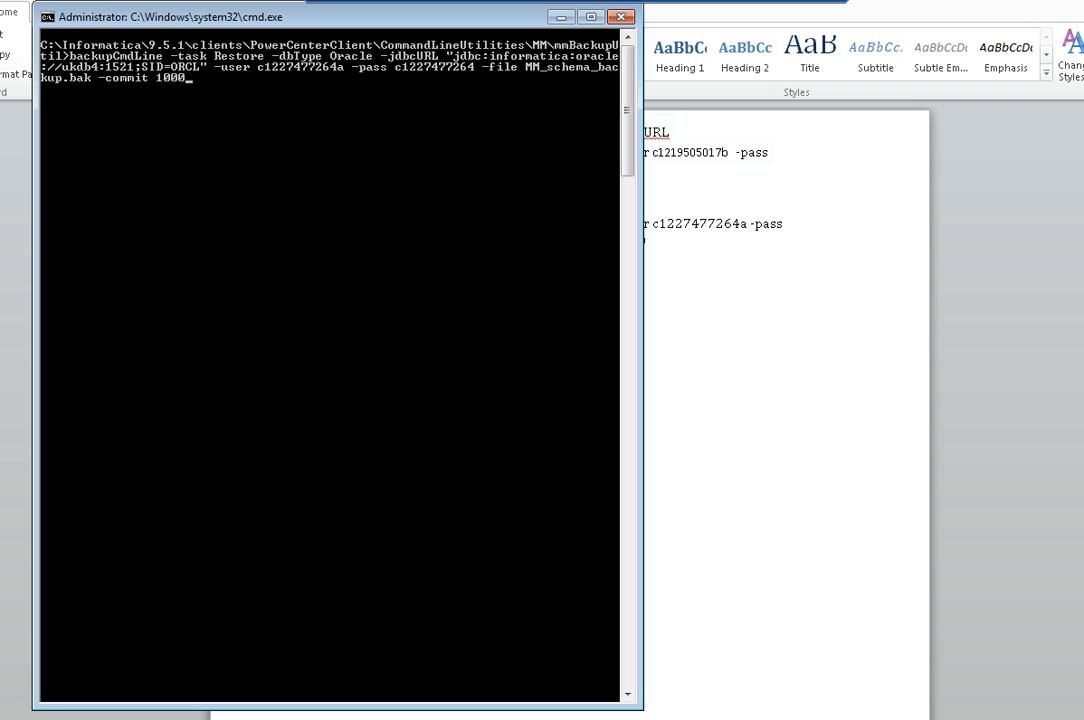
mouse_move(268, 68)
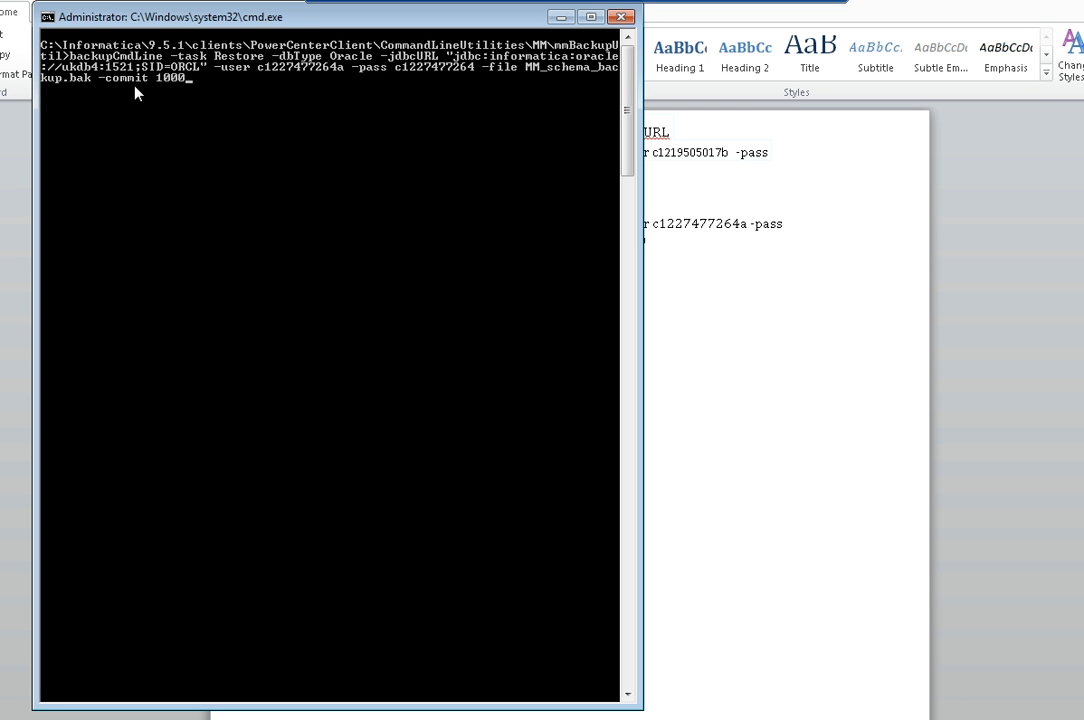
mouse_move(150, 88)
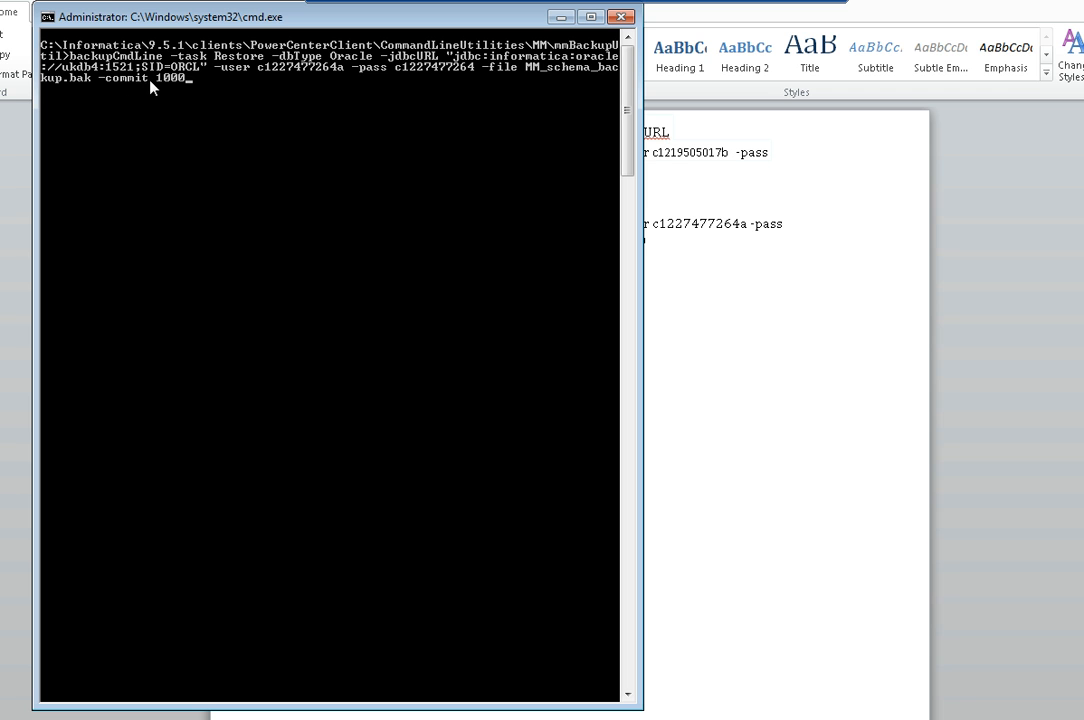
mouse_move(352, 64)
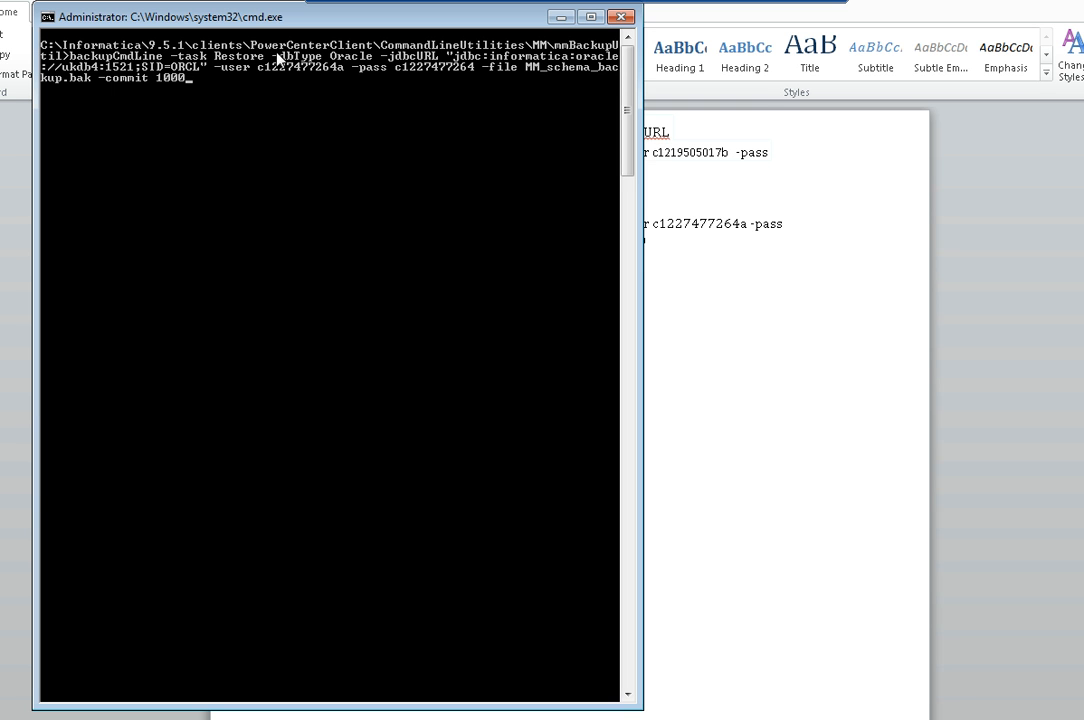
mouse_move(156, 76)
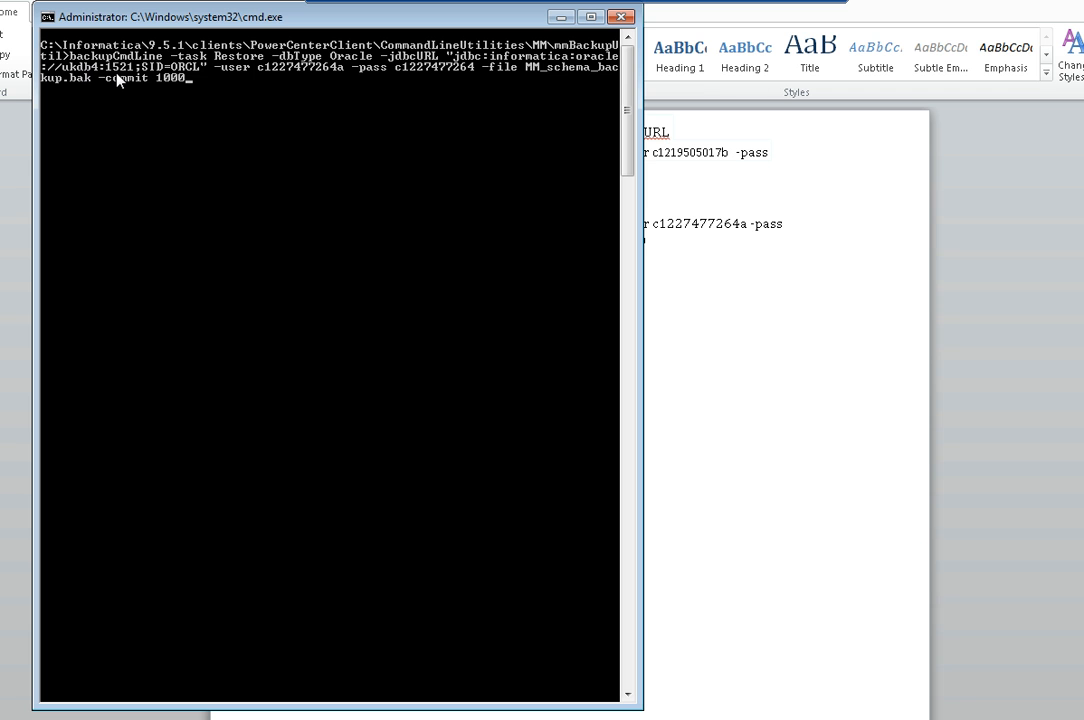
mouse_move(184, 78)
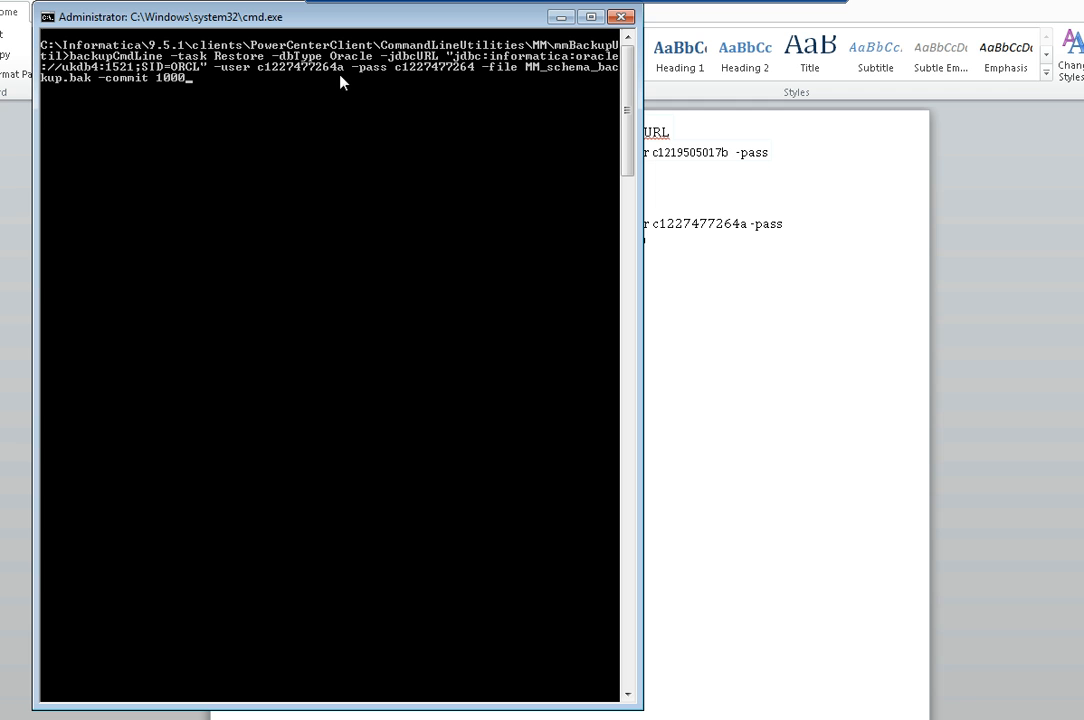
mouse_move(440, 72)
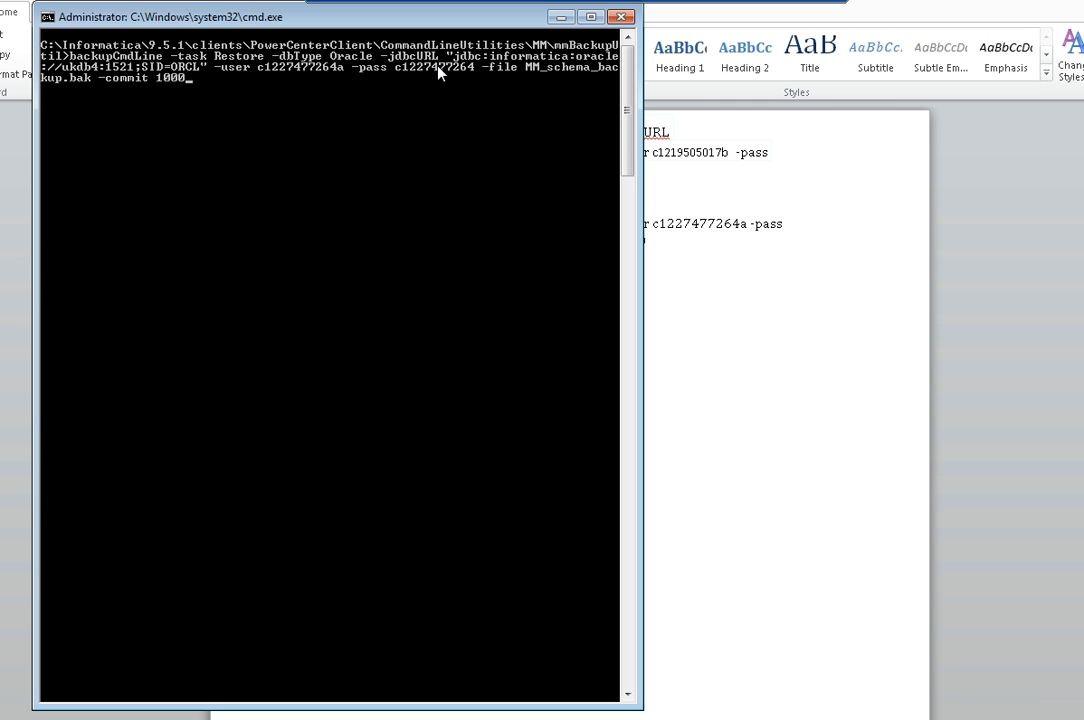
mouse_move(508, 80)
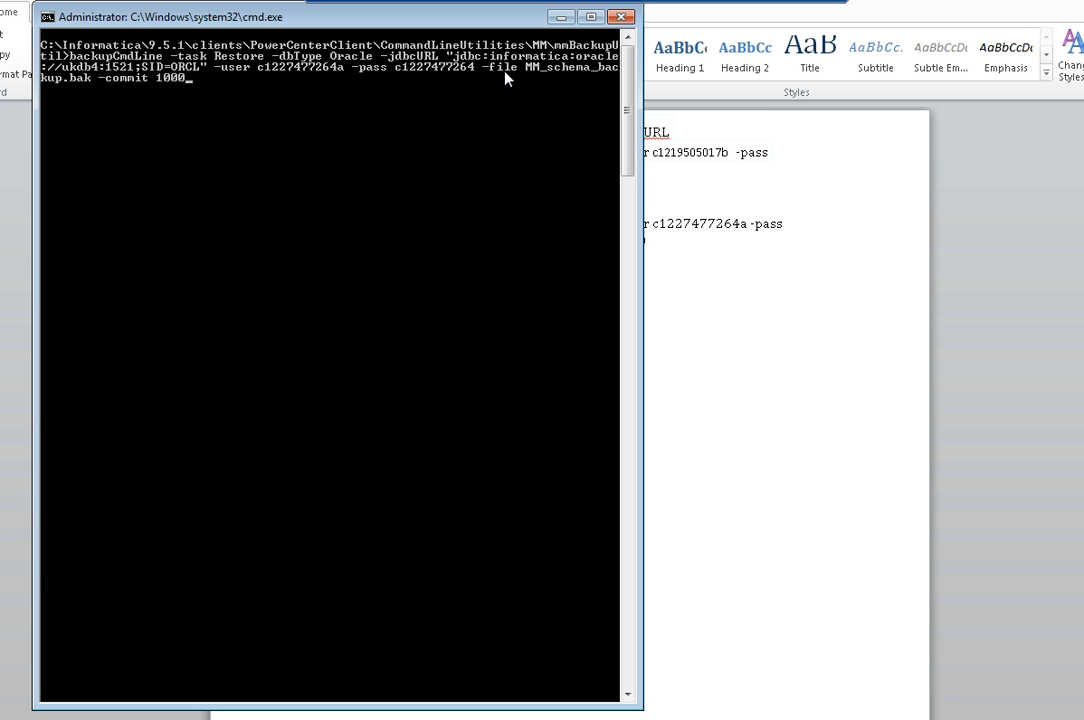
mouse_move(568, 72)
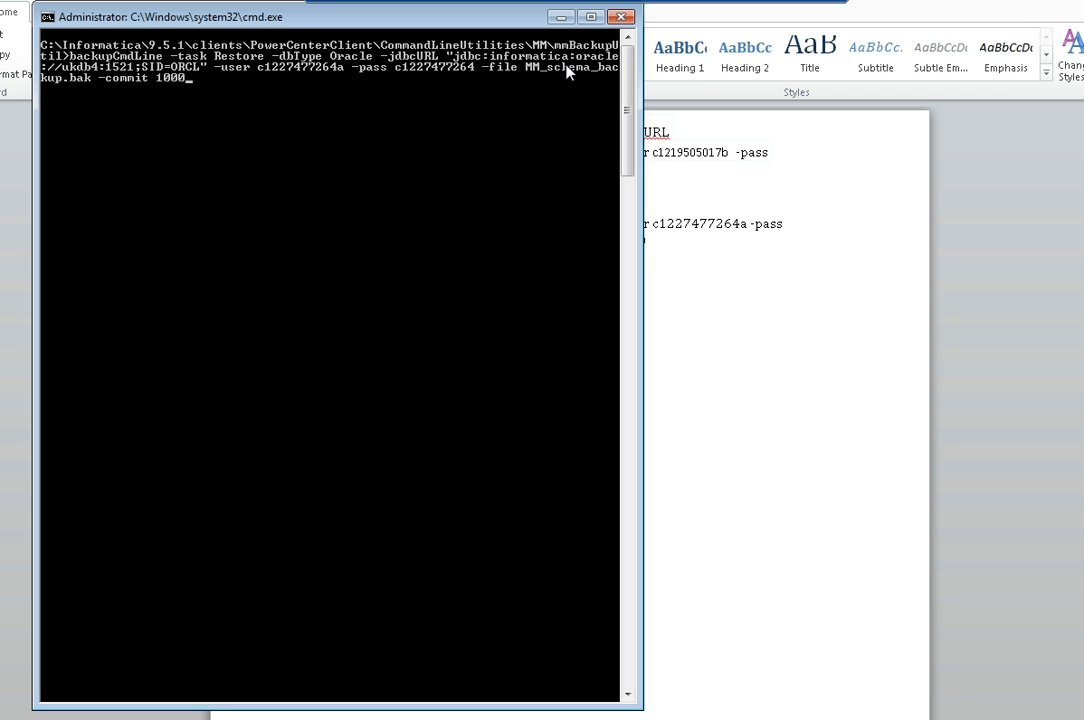
mouse_move(90, 84)
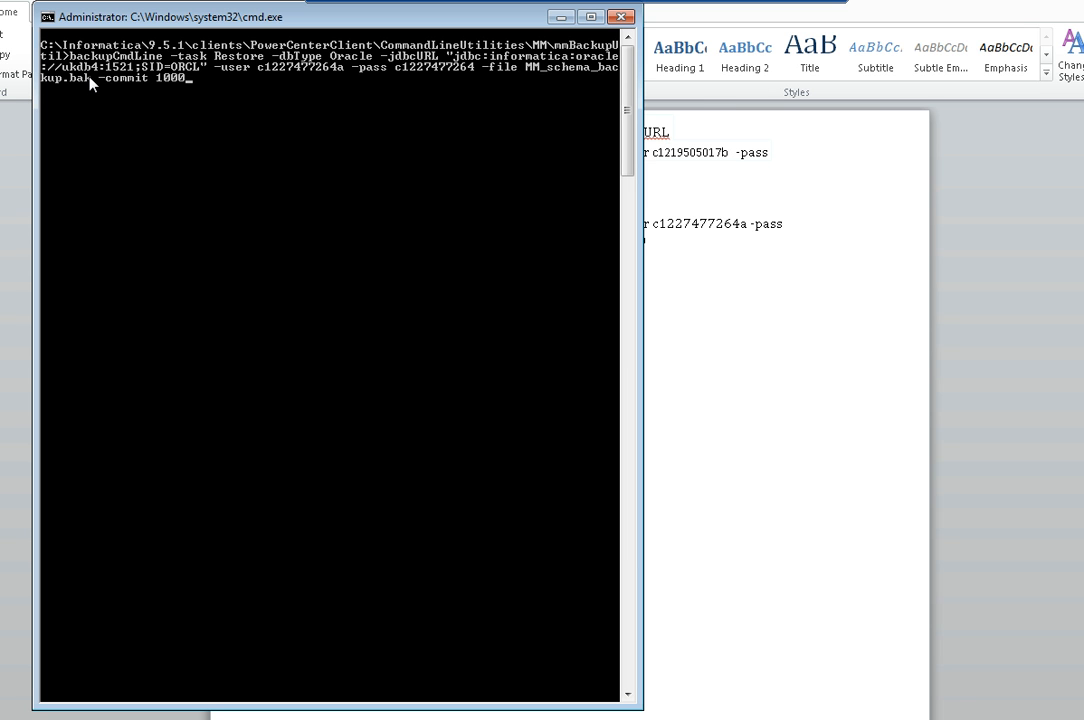
mouse_move(56, 60)
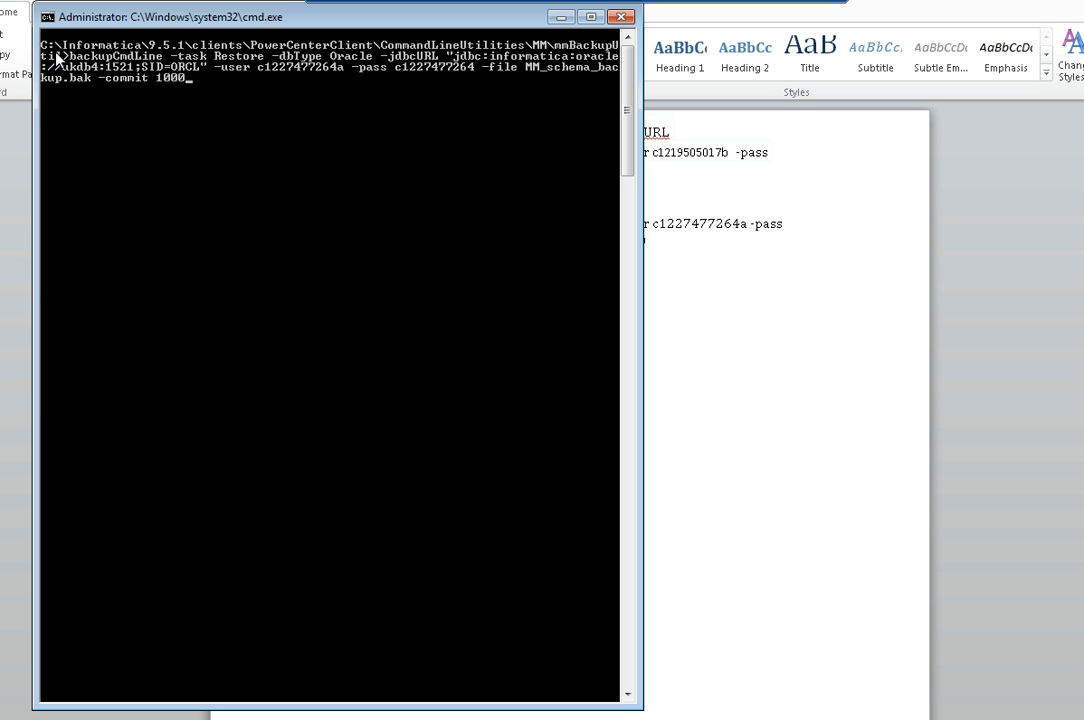
mouse_move(84, 88)
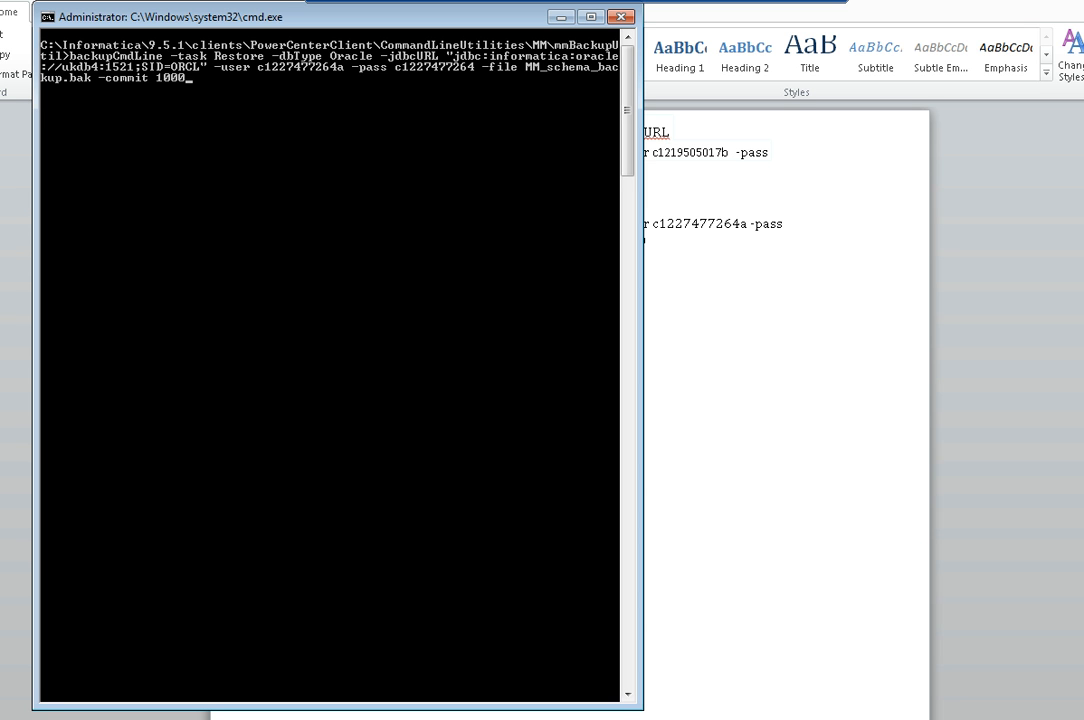
mouse_move(528, 72)
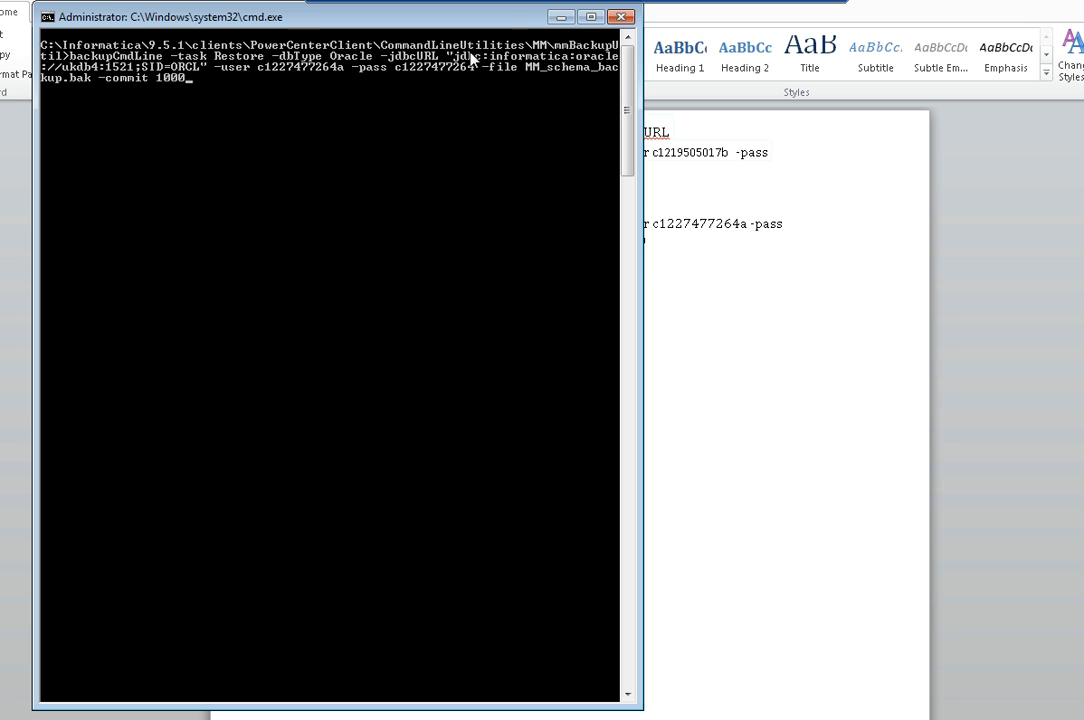
mouse_move(460, 36)
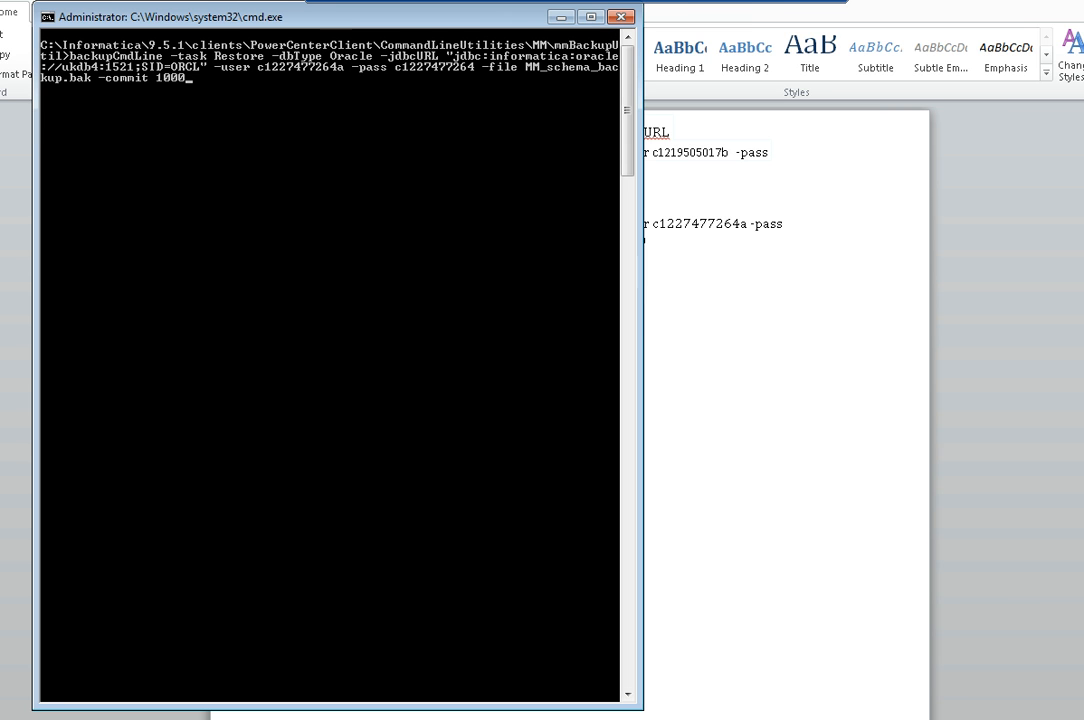
Run the backupCmdLine Restore from MM_schema_backup.bak into Oracle with commit 1000.
key(enter)
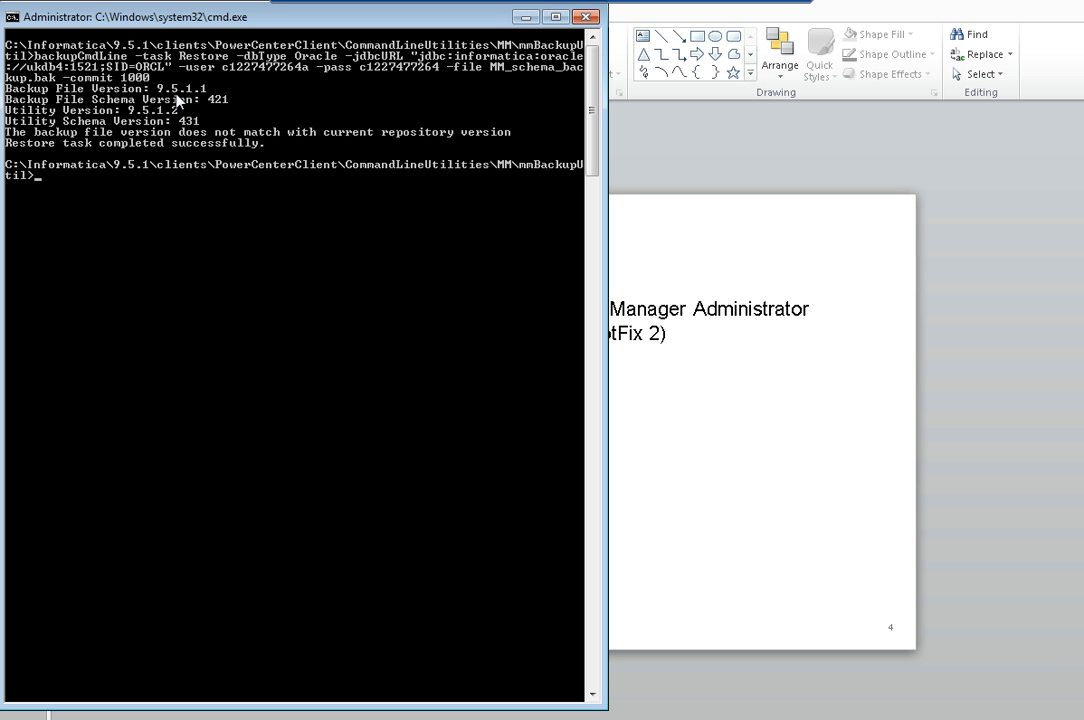
mouse_move(202, 96)
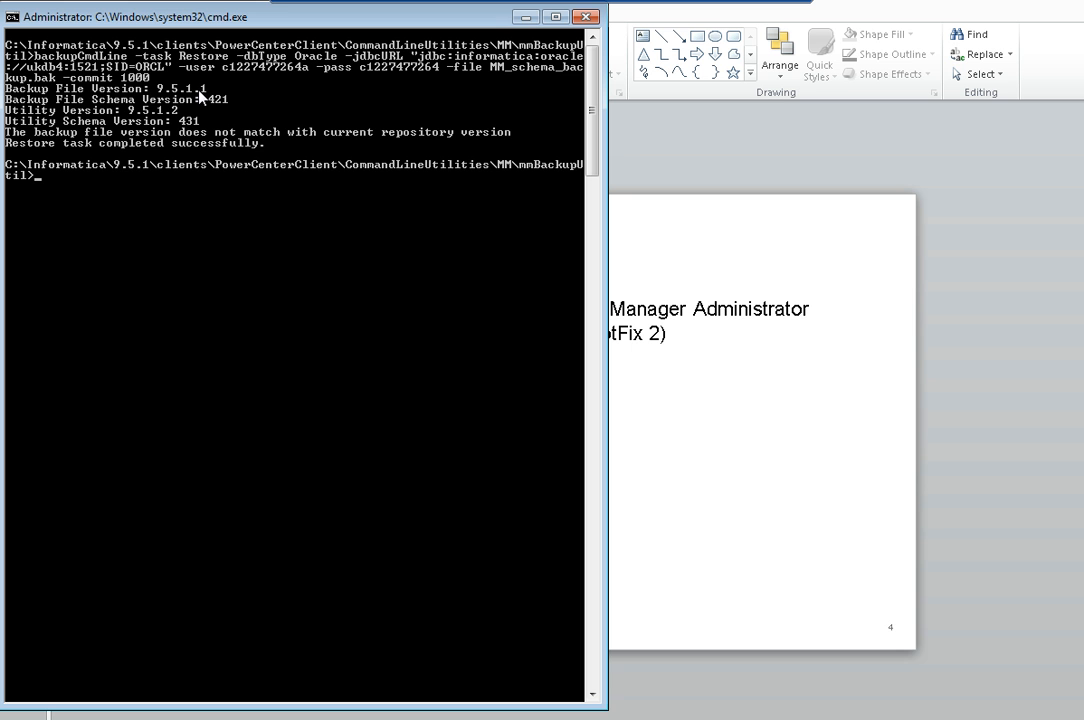
mouse_move(178, 120)
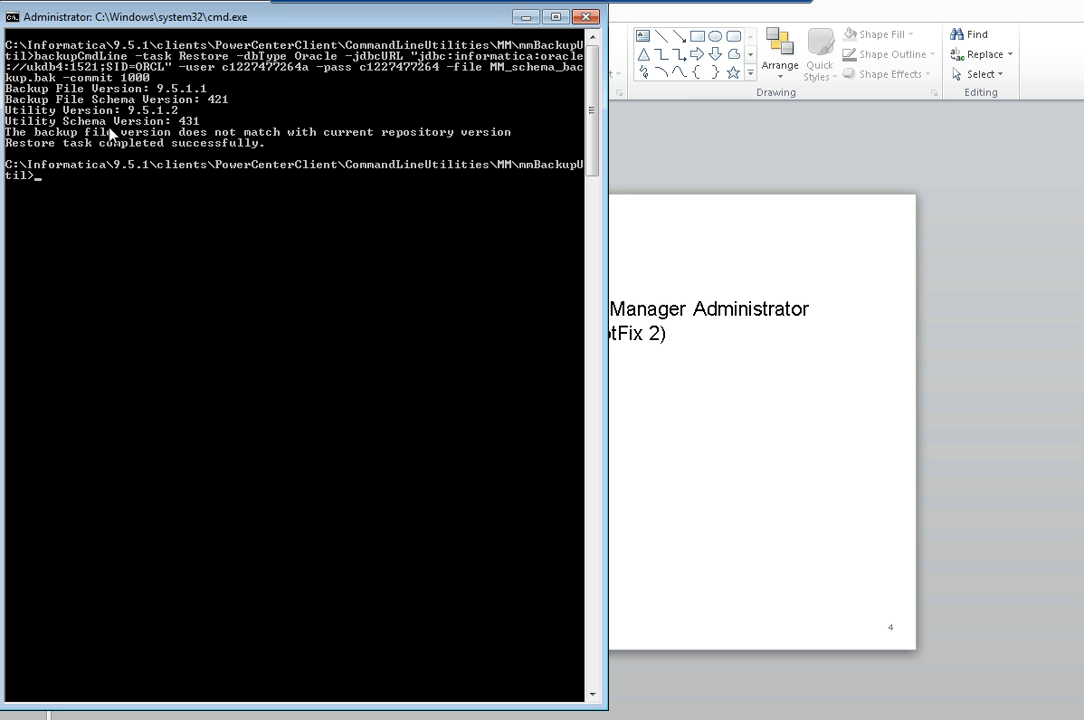
mouse_move(112, 156)
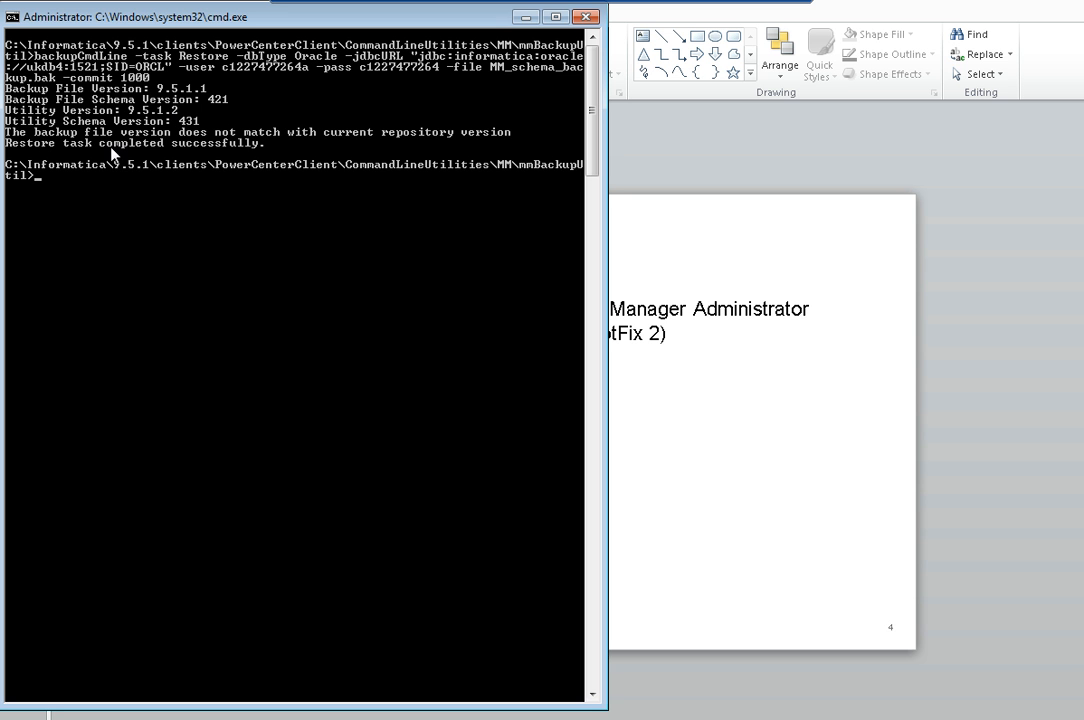
mouse_move(84, 136)
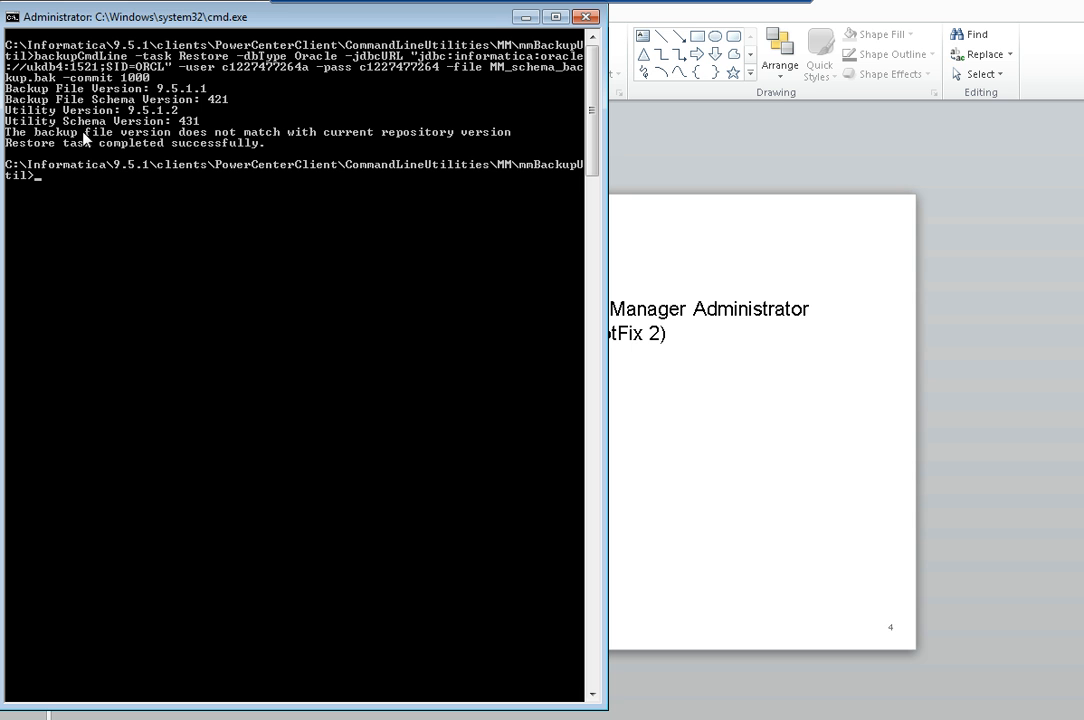
mouse_move(108, 140)
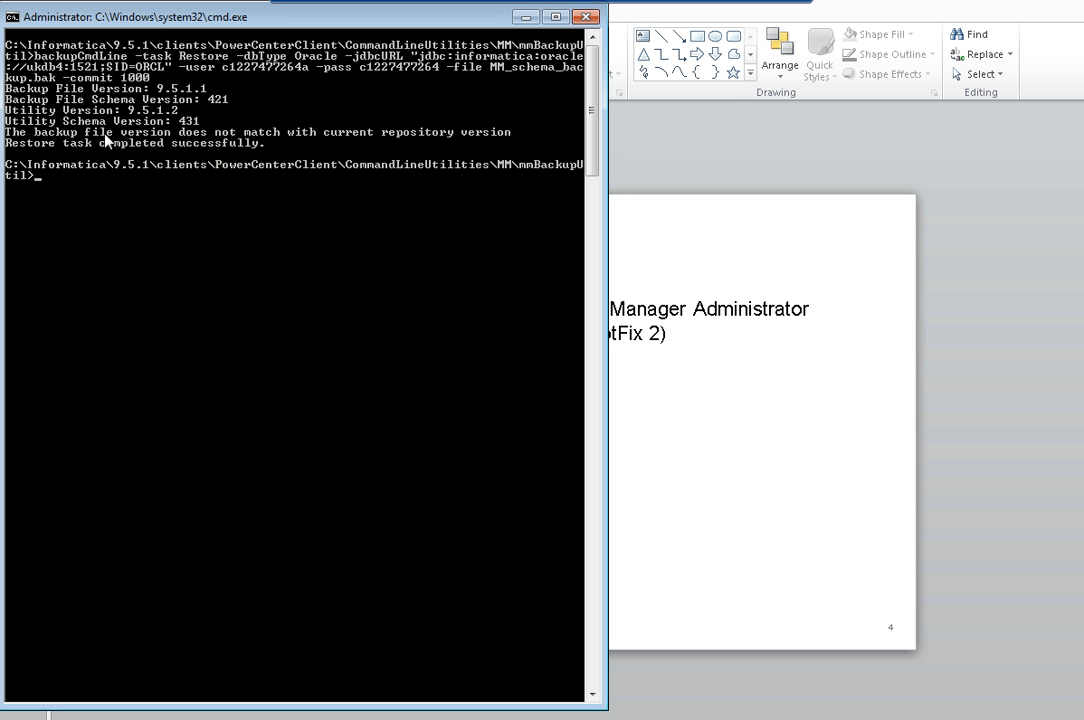
mouse_move(270, 146)
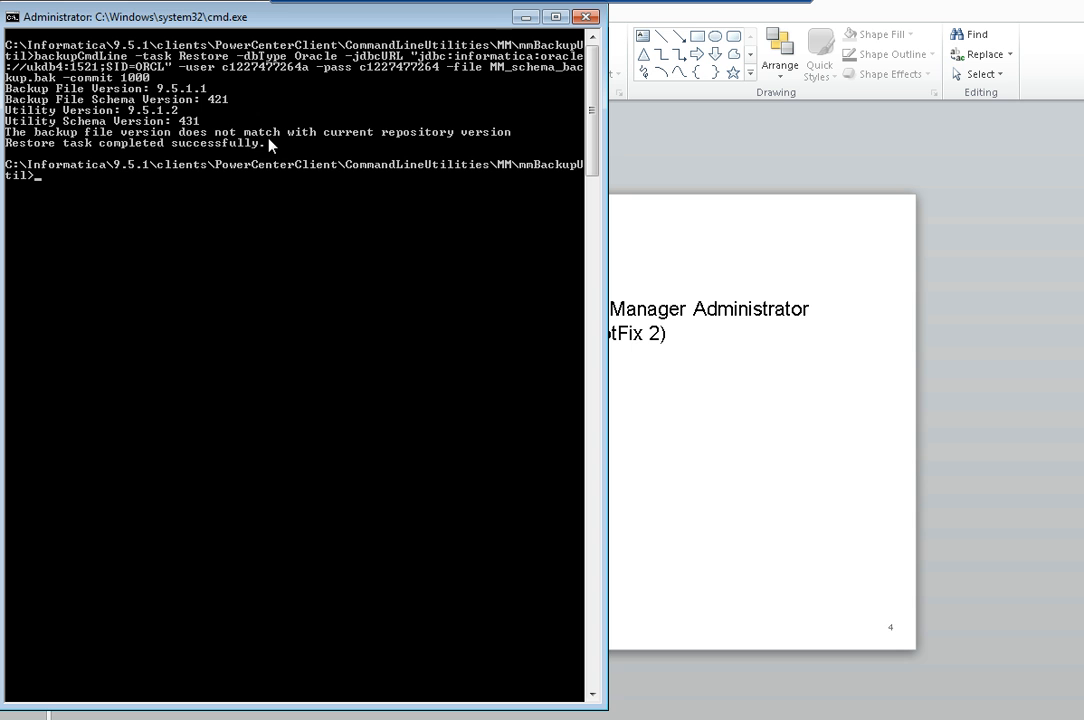
mouse_move(500, 142)
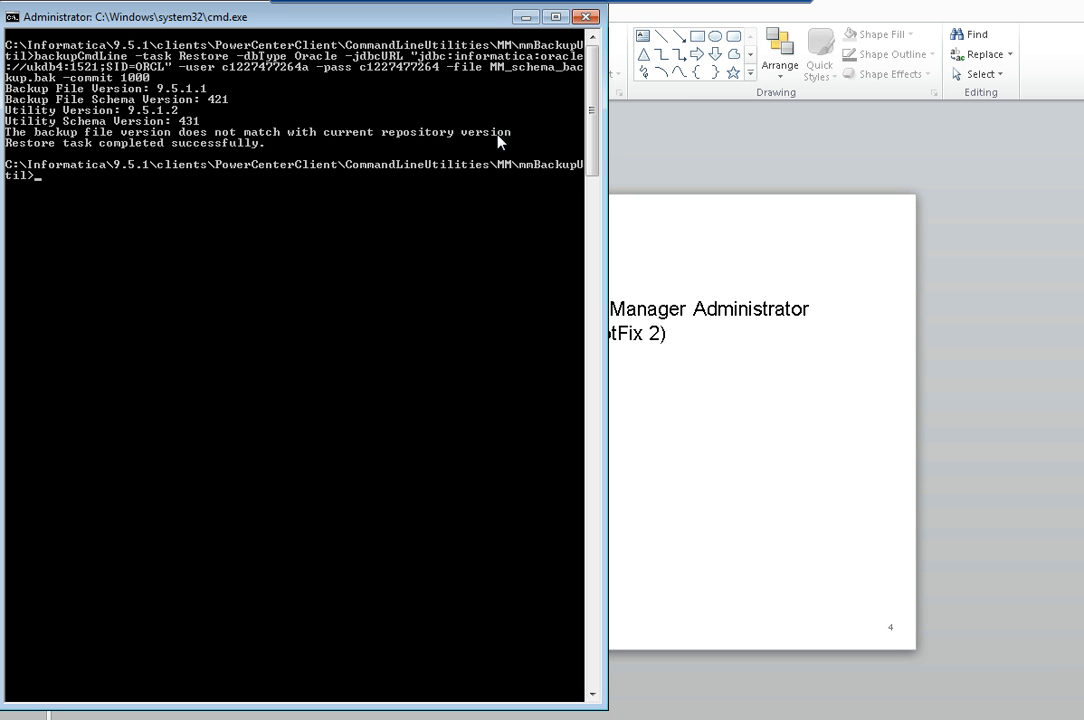
mouse_move(24, 592)
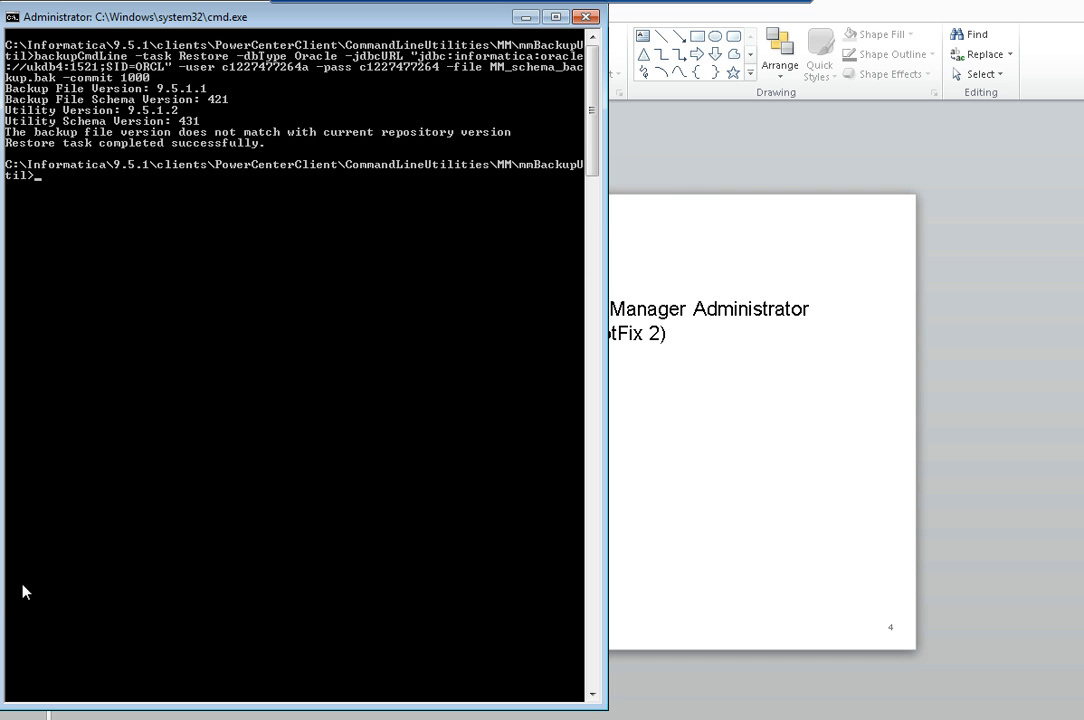